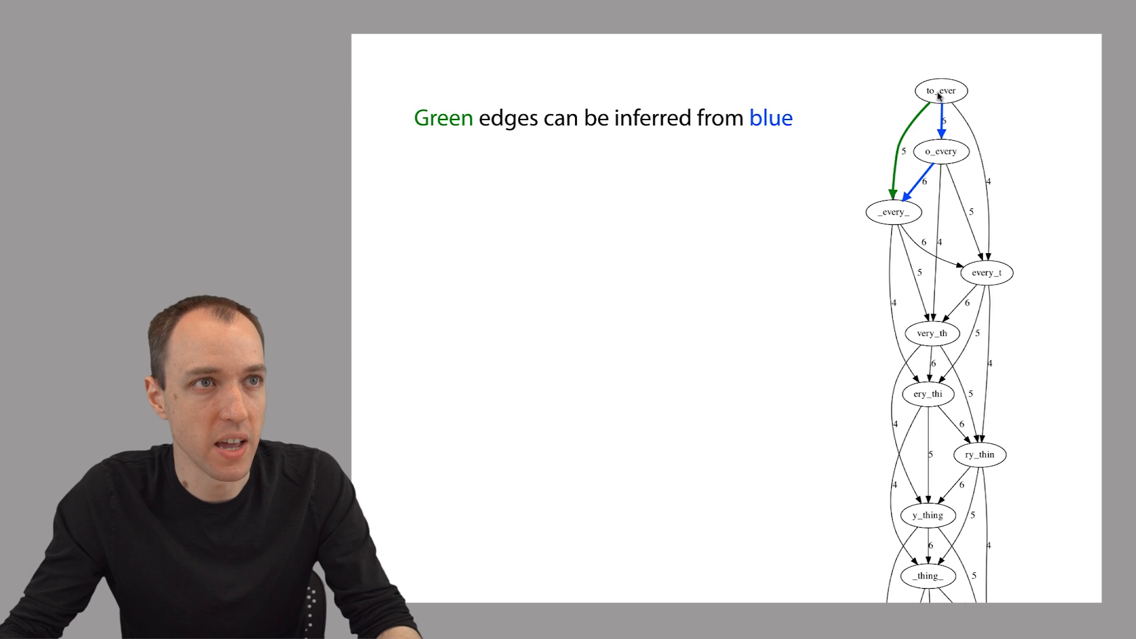
mouse_move(913, 140)
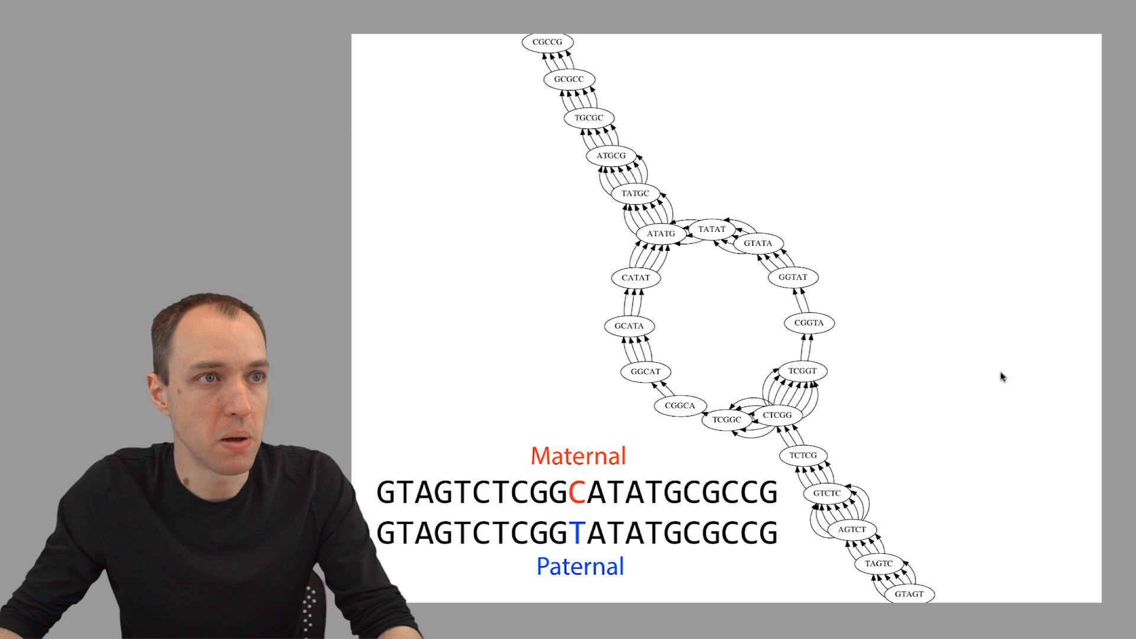
mouse_move(713, 383)
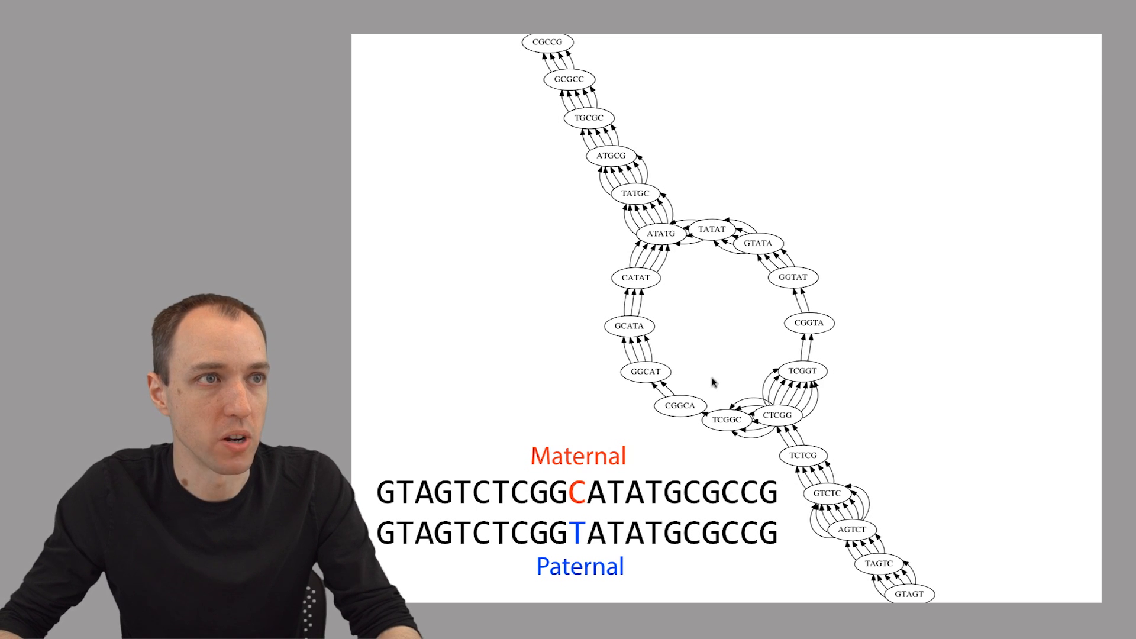